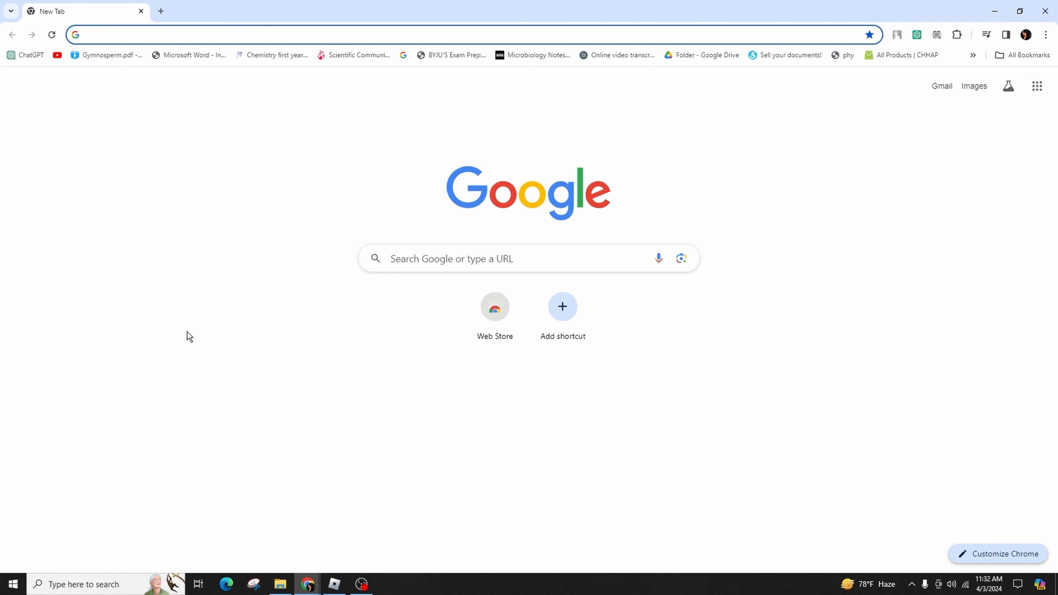
# Step: Navigate to roblox.com/home in the address bar to load the Roblox home page
pyautogui.write('roblox.com/home')
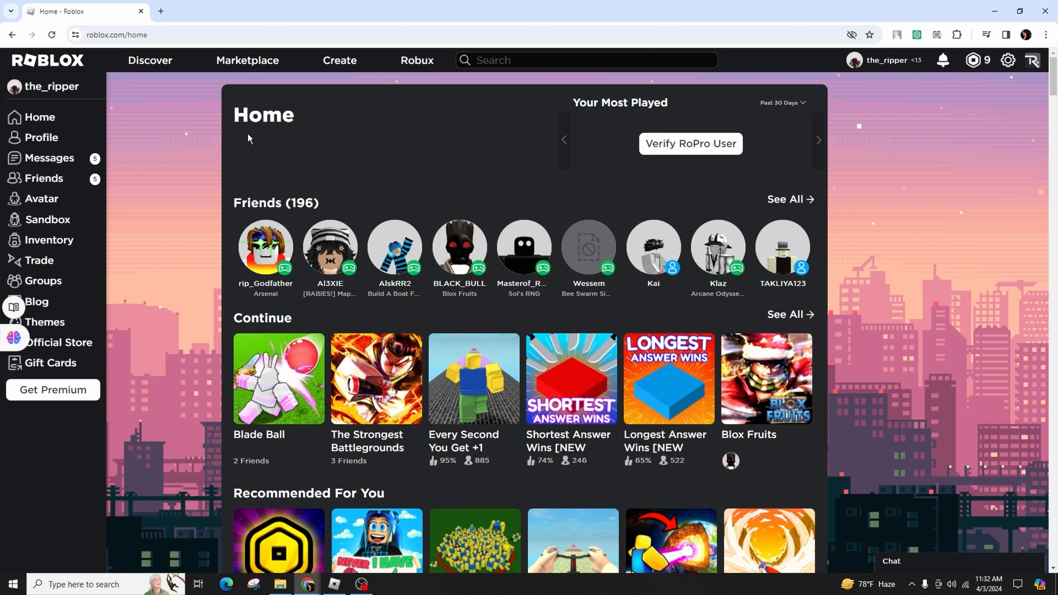
pyautogui.moveTo(301, 128)
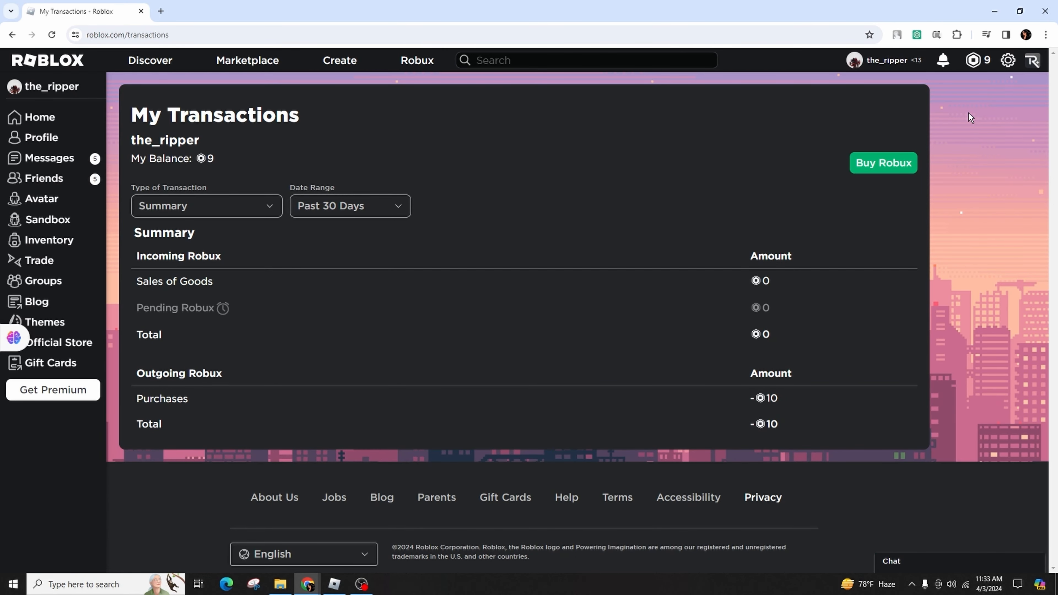
pyautogui.moveTo(517, 269)
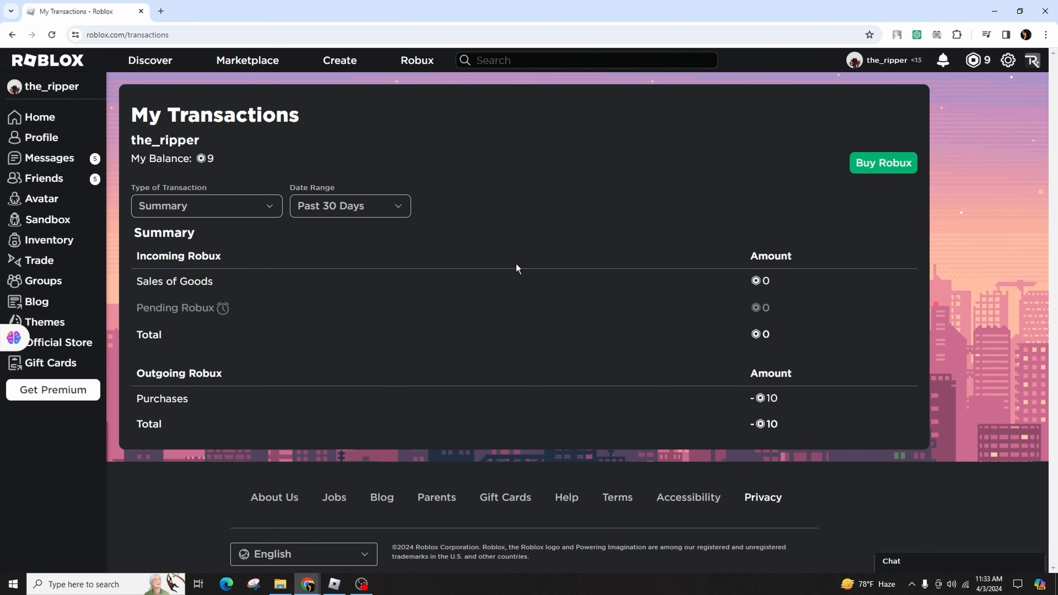
# Step: Set the transactions Date Range to Past Year and bring up the transaction type choices
pyautogui.click(350, 205)
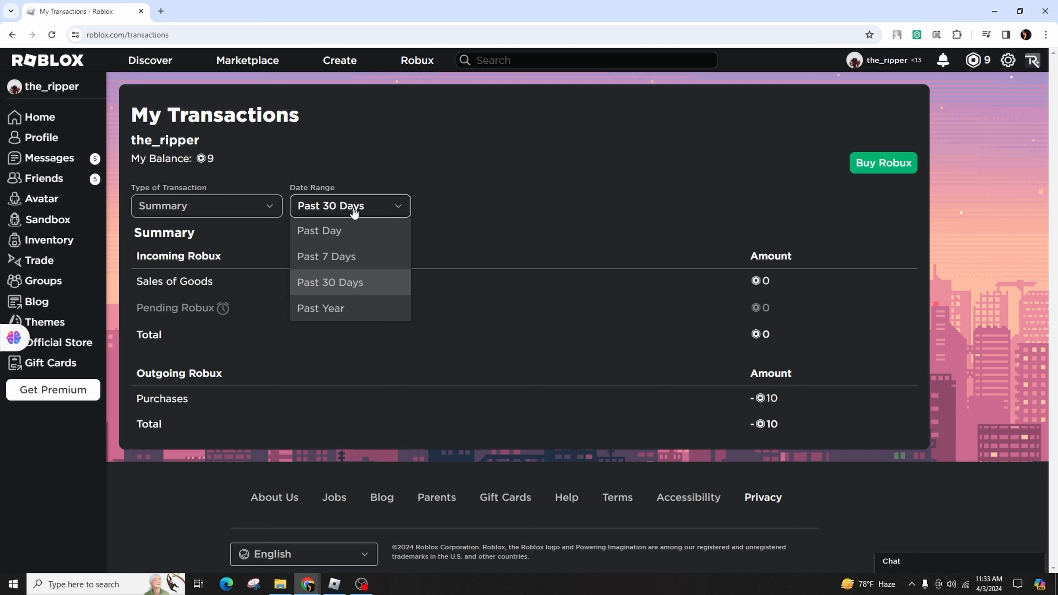
pyautogui.click(321, 309)
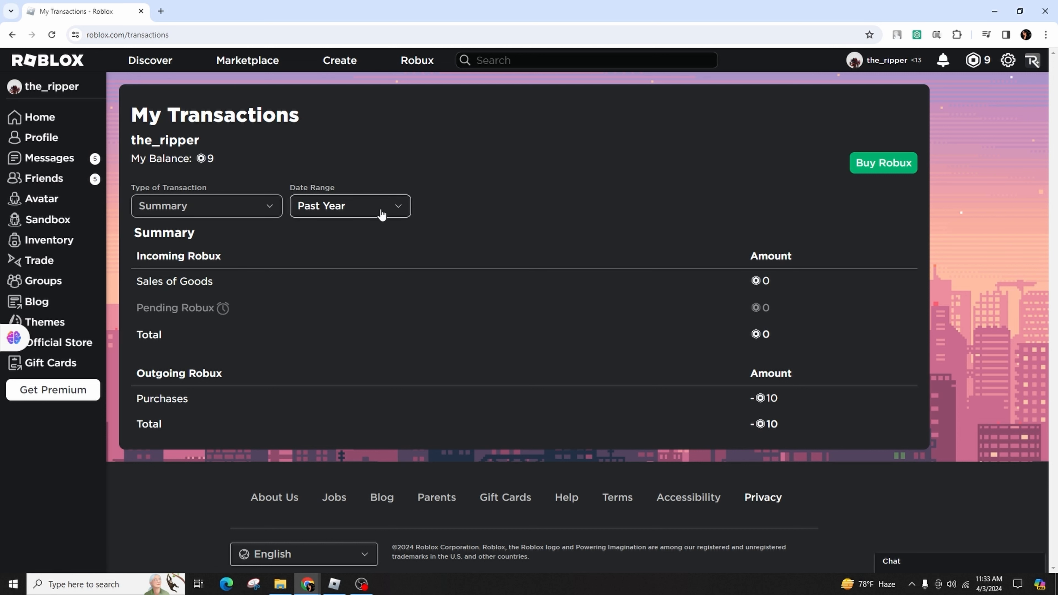
pyautogui.click(350, 205)
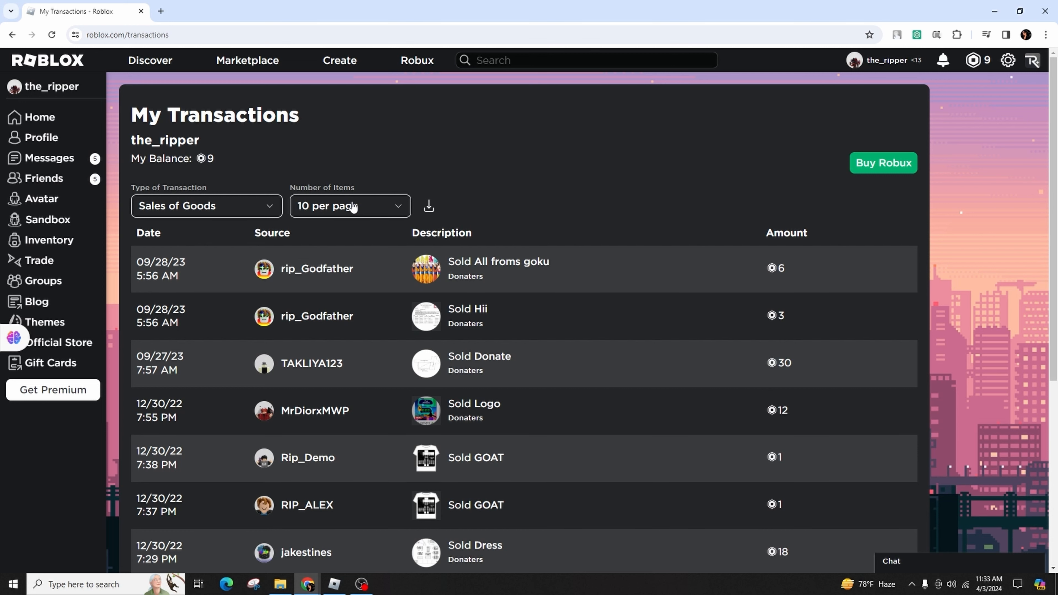
# Step: Show 100 Sales of Goods transactions per page
pyautogui.click(349, 205)
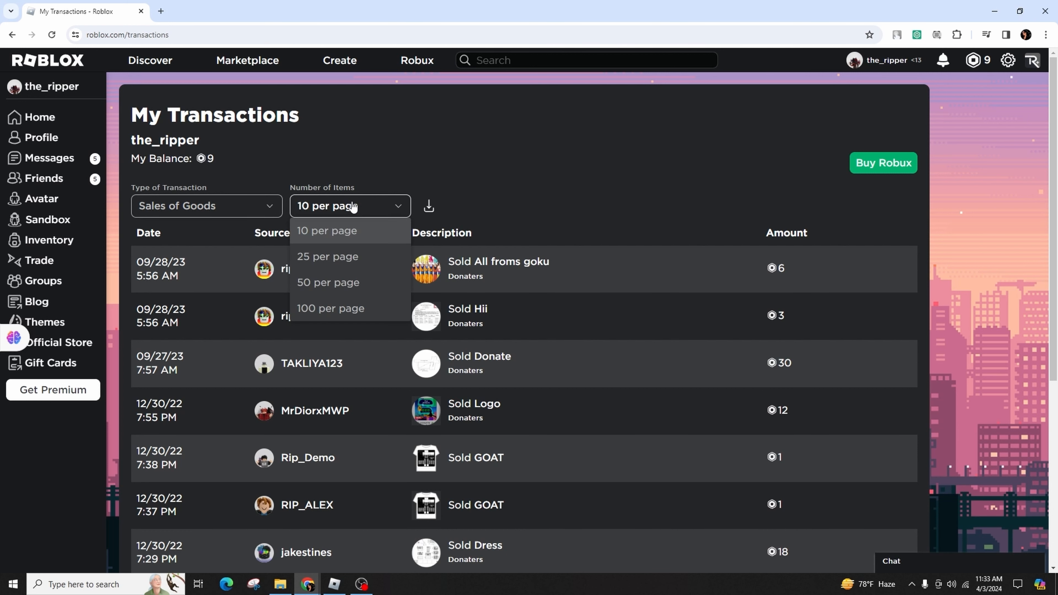
pyautogui.click(331, 309)
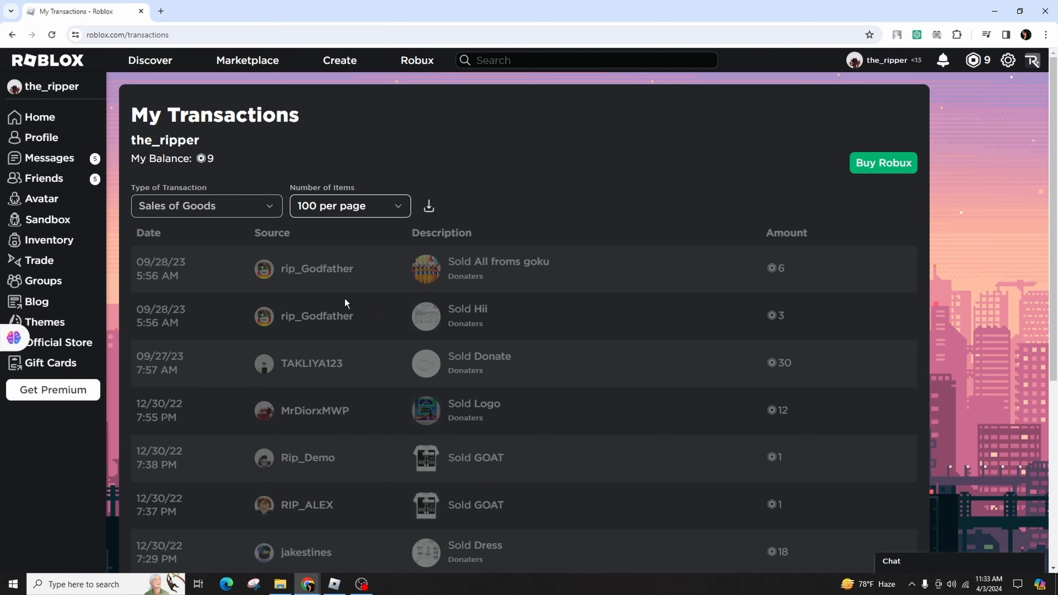
# Step: Reach the end of the sales list and move to page 2 of Sales of Goods
pyautogui.scroll(-3)
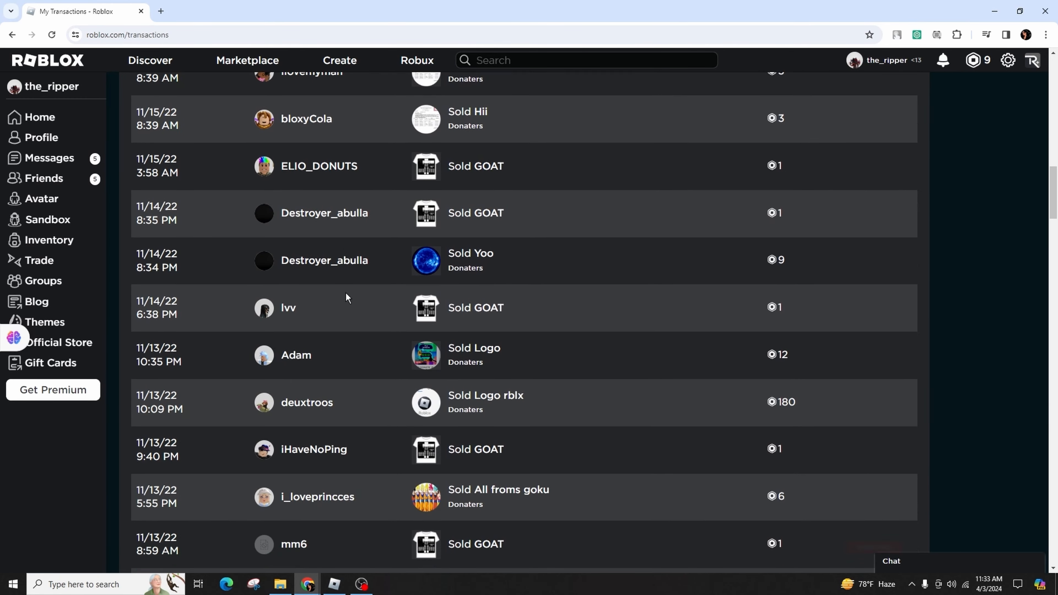
pyautogui.scroll(-3)
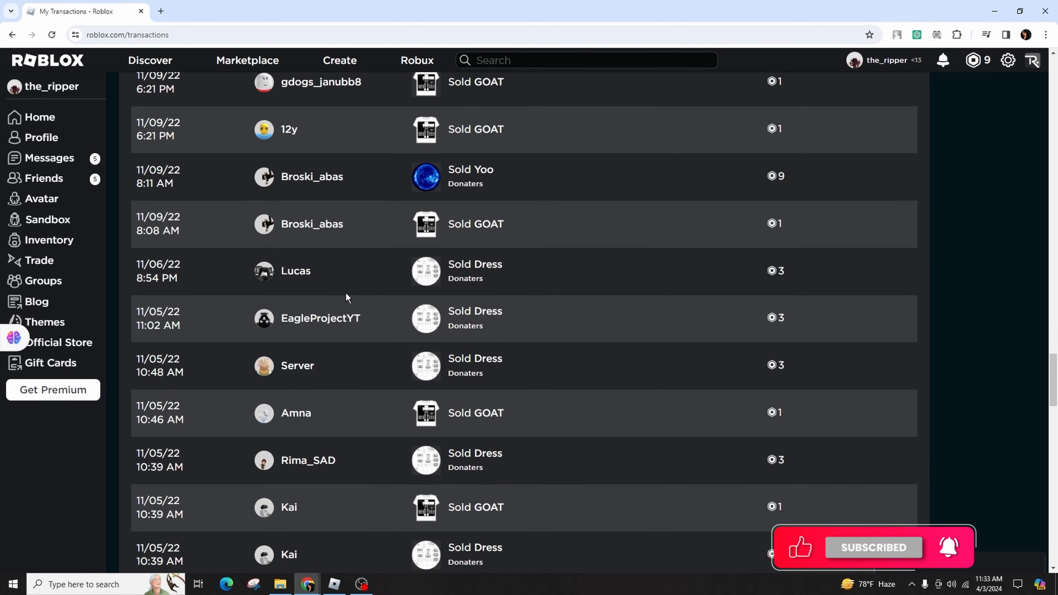
pyautogui.scroll(-3)
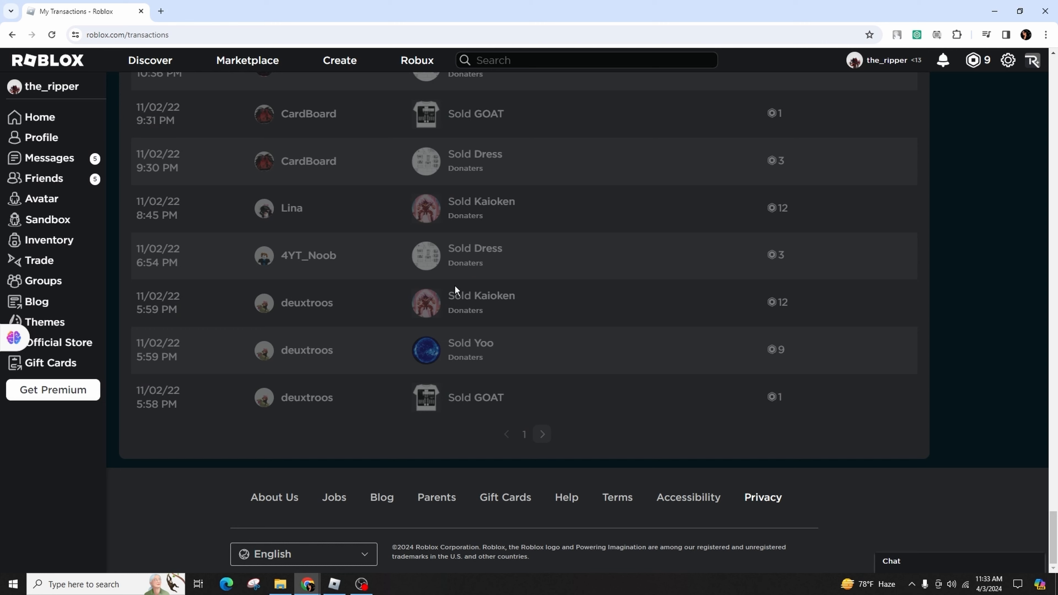
pyautogui.click(542, 434)
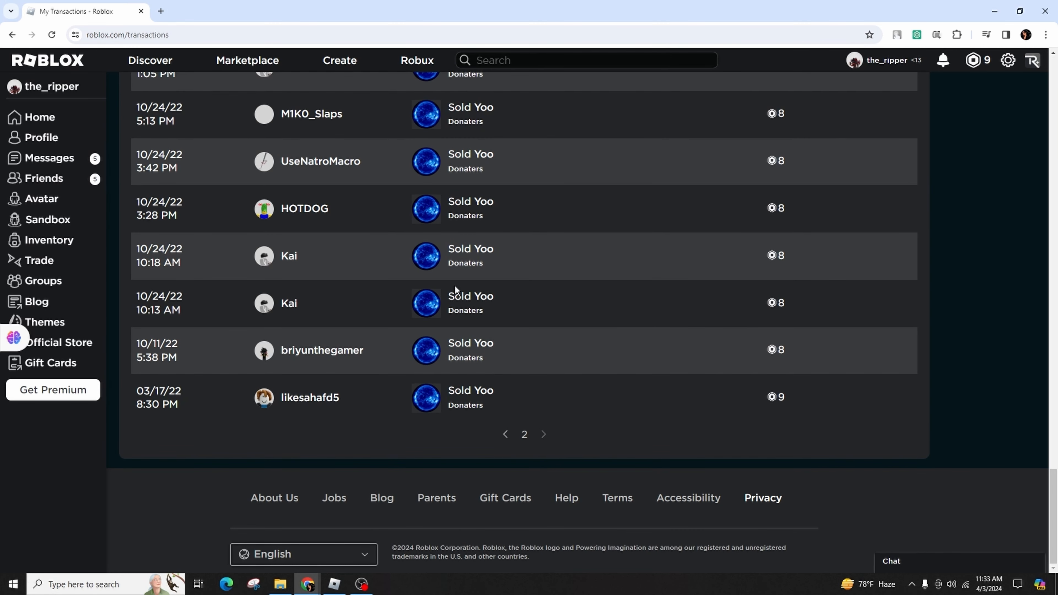
pyautogui.moveTo(662, 281)
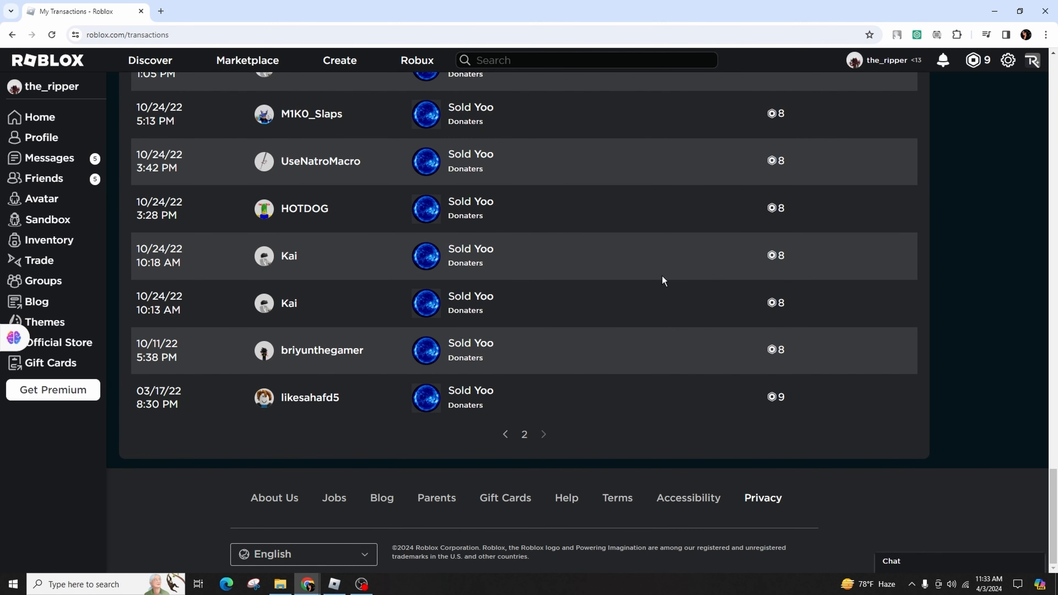